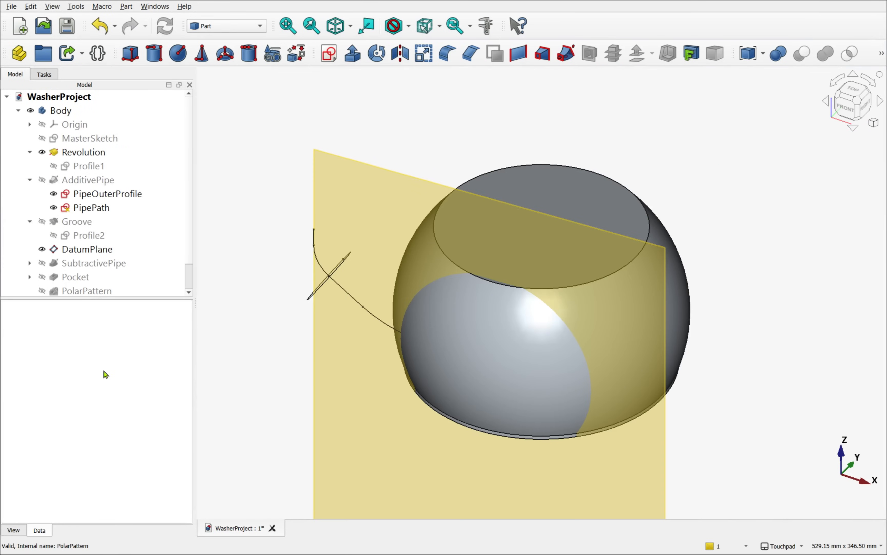
Make the Revolution body see-through and reveal the AdditivePipe feature in the tree.
{"action": "double_click", "coordinate": [89, 235]}
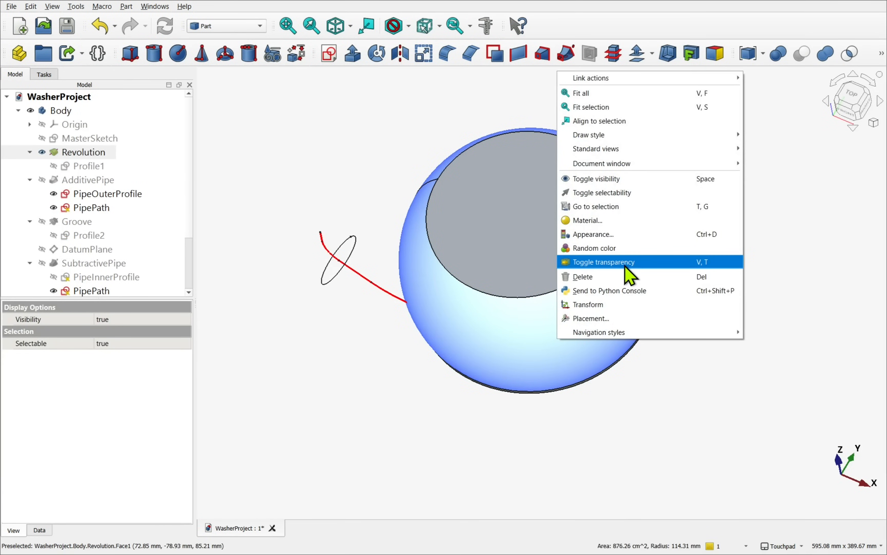
{"action": "left_click", "coordinate": [604, 262]}
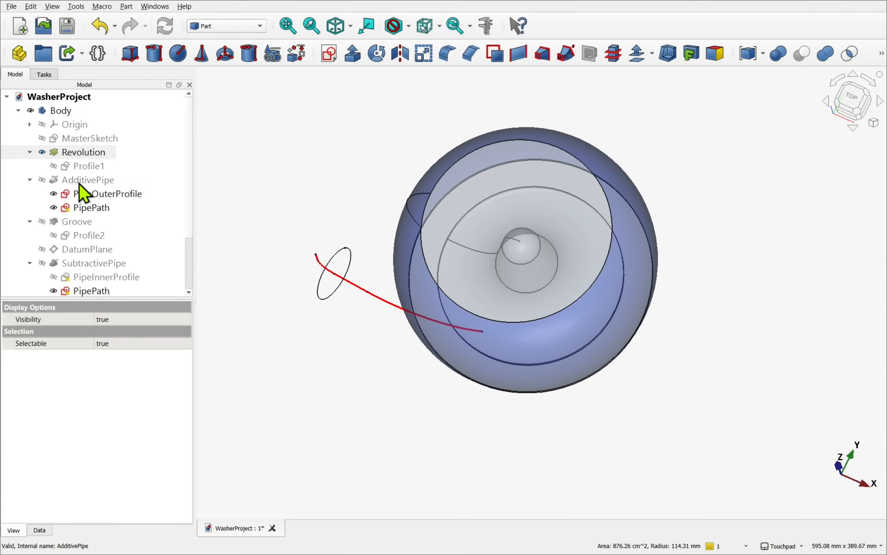
{"action": "left_click", "coordinate": [88, 179]}
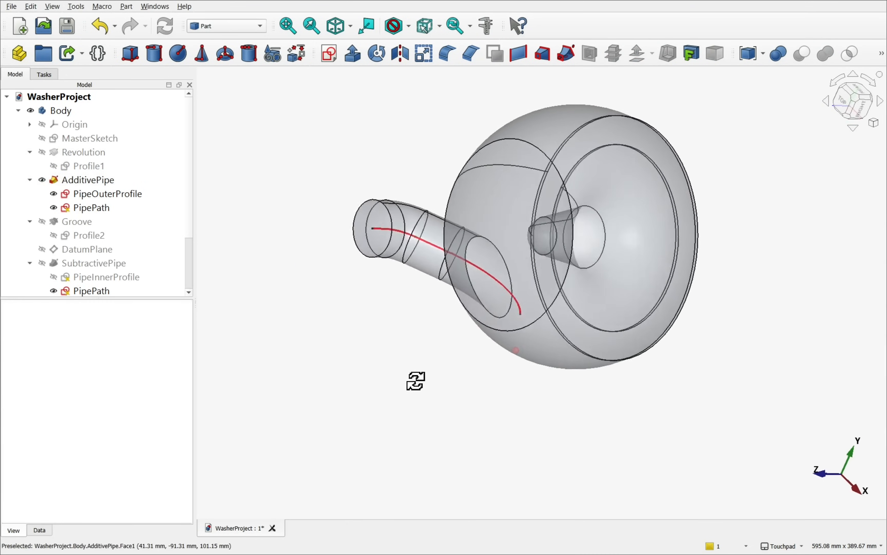
Inspect the Groove feature and bring the washer profile sketch up for editing.
{"action": "left_click", "coordinate": [77, 221]}
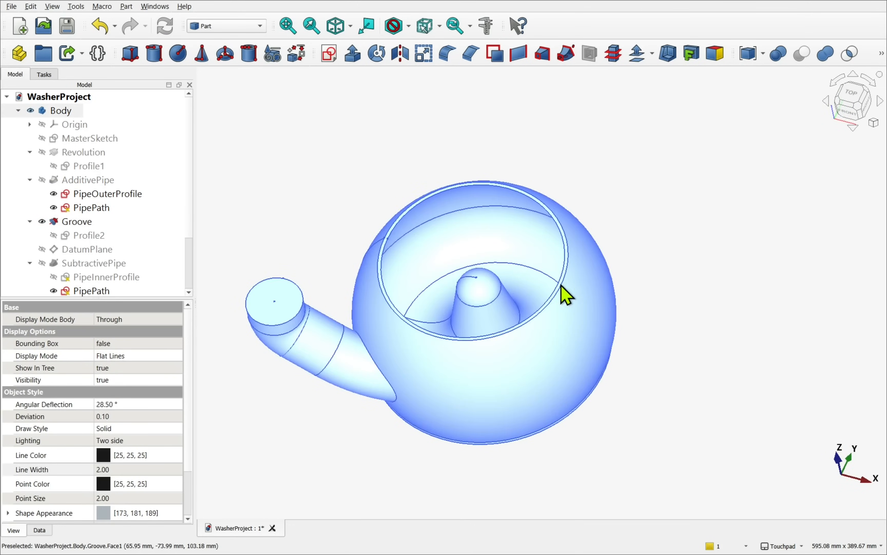
{"action": "left_click", "coordinate": [94, 262]}
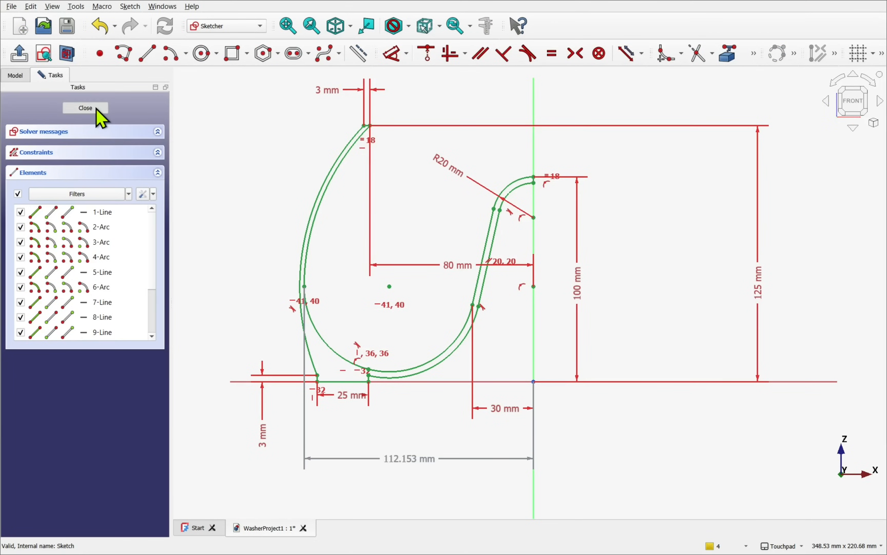
Close the profile sketch and revolve it a full 360° into the rounded body.
{"action": "left_click", "coordinate": [85, 107]}
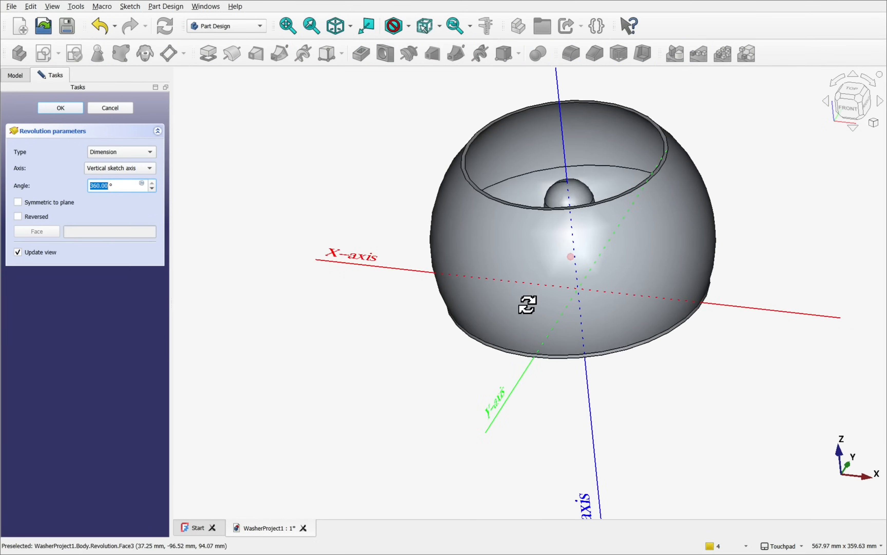
{"action": "left_click", "coordinate": [60, 107]}
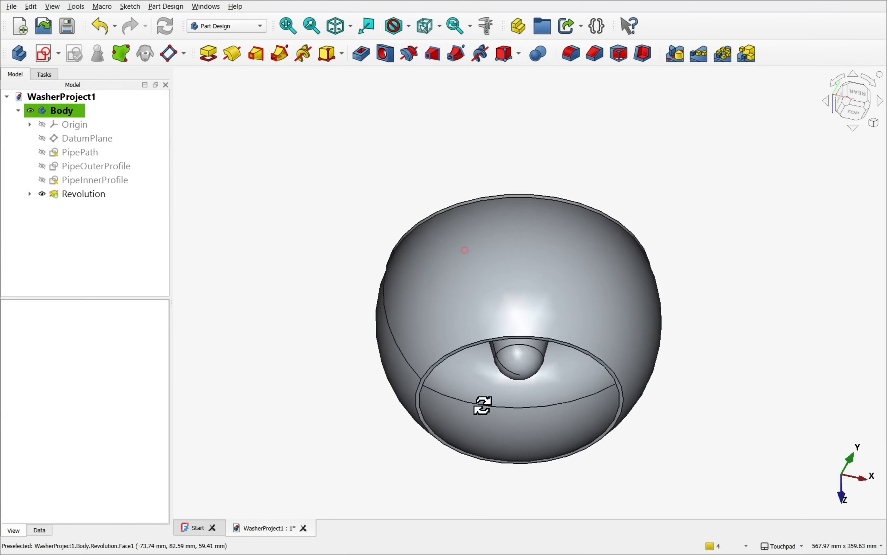
Sweep PipeOuterProfile along PipePath as an Additive Pipe and confirm it.
{"action": "left_click", "coordinate": [80, 152]}
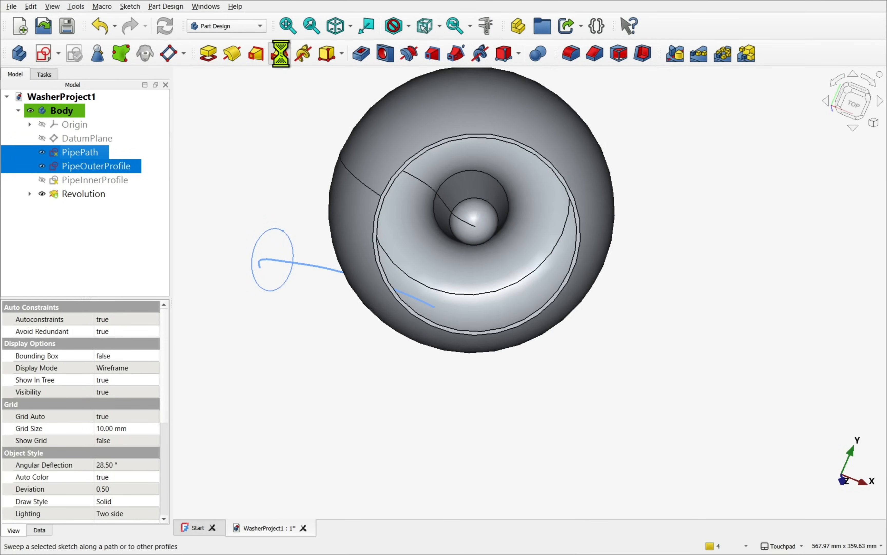
{"action": "left_click", "coordinate": [278, 54]}
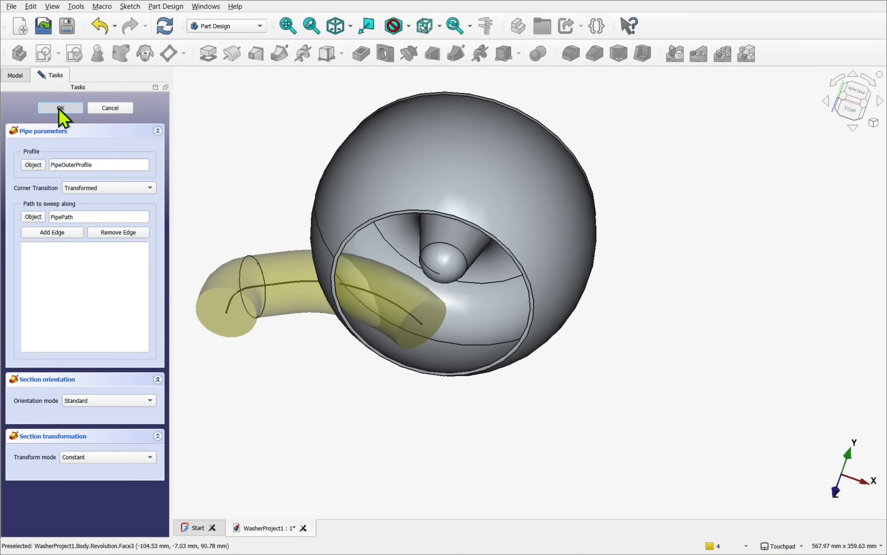
{"action": "left_click", "coordinate": [60, 107]}
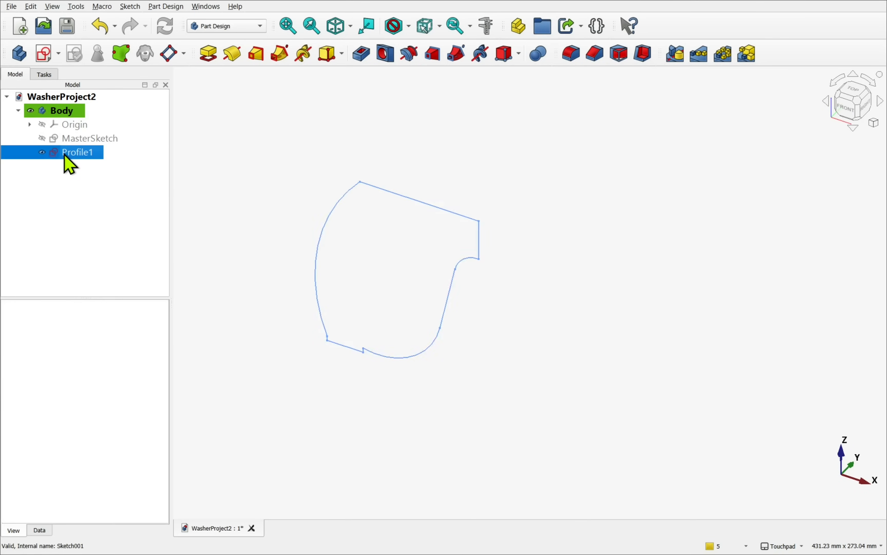
Start a new sketch from Profile1 attached to the XZ plane for the offset outline.
{"action": "left_click", "coordinate": [231, 54]}
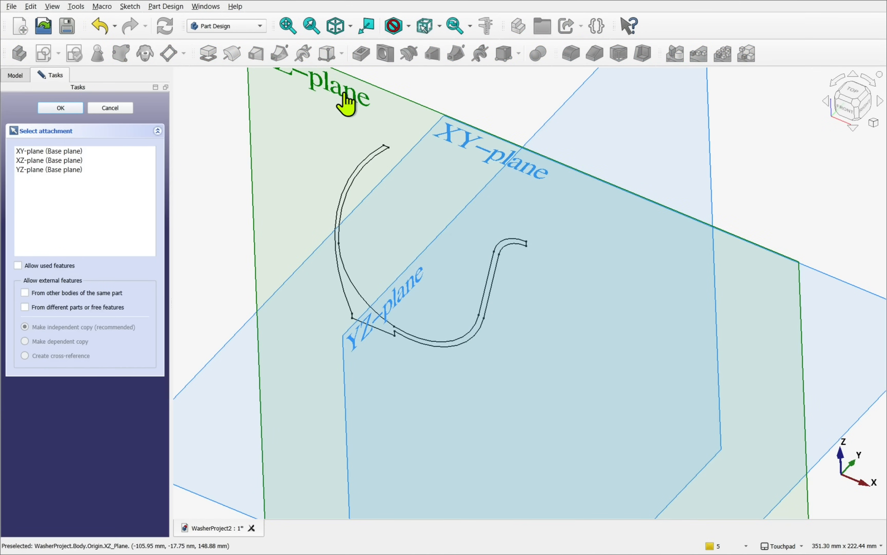
{"action": "left_click", "coordinate": [130, 6]}
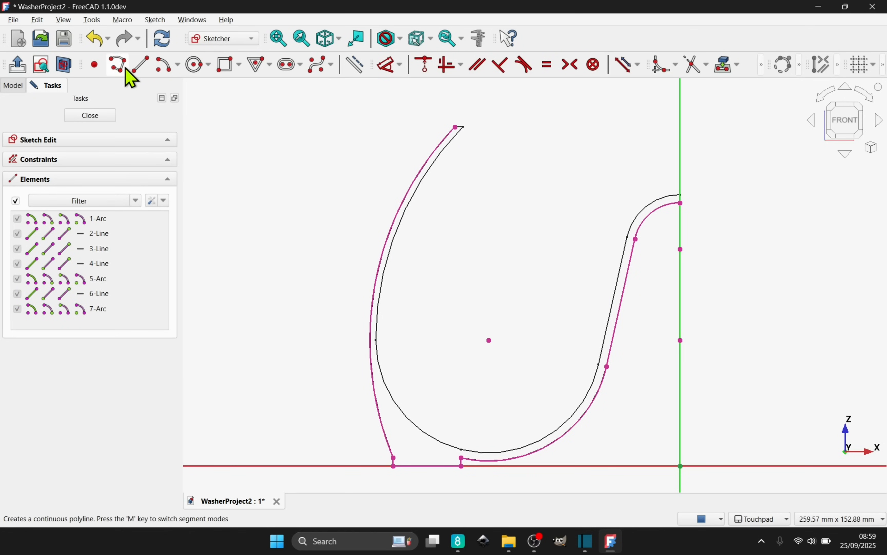
Reach the Sketcher General preference 'Always add external geometry as construction' via a search for 'exter'.
{"action": "left_click", "coordinate": [116, 64]}
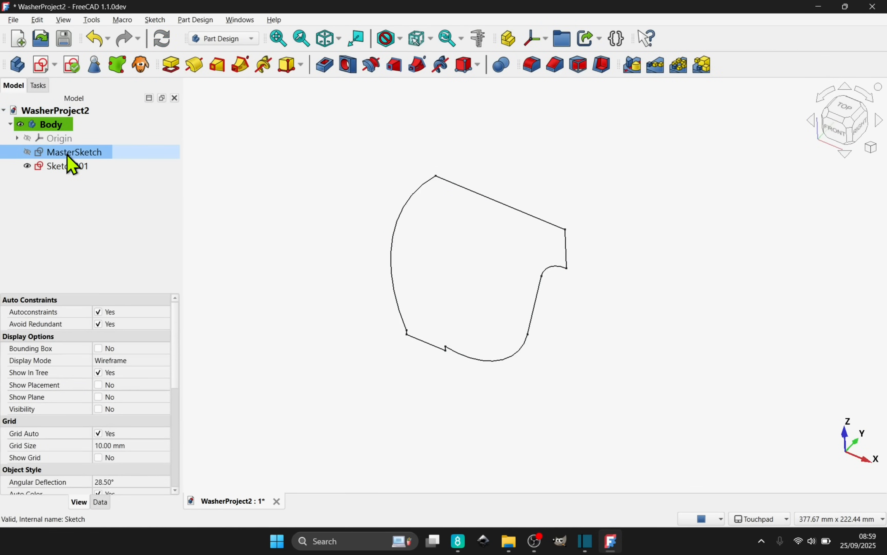
{"action": "left_click", "coordinate": [517, 407]}
{"action": "type", "text": "exter"}
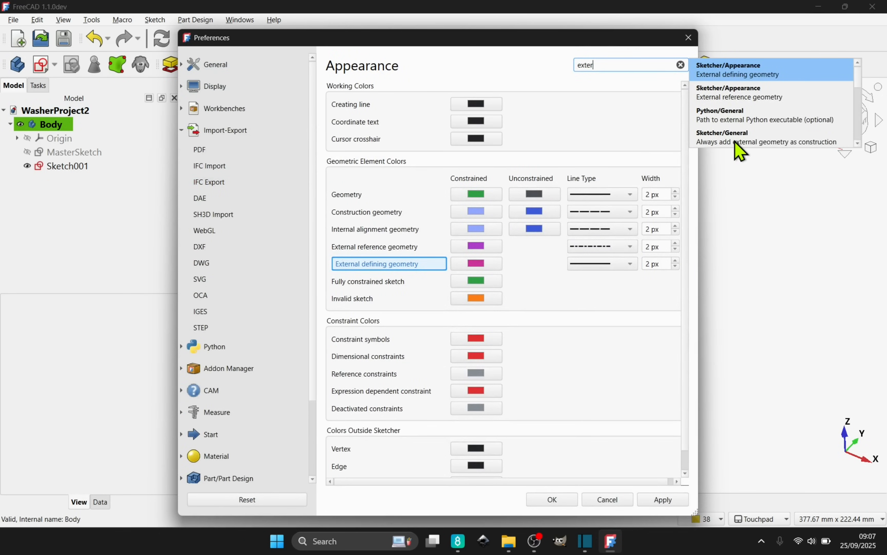
{"action": "left_click", "coordinate": [768, 138]}
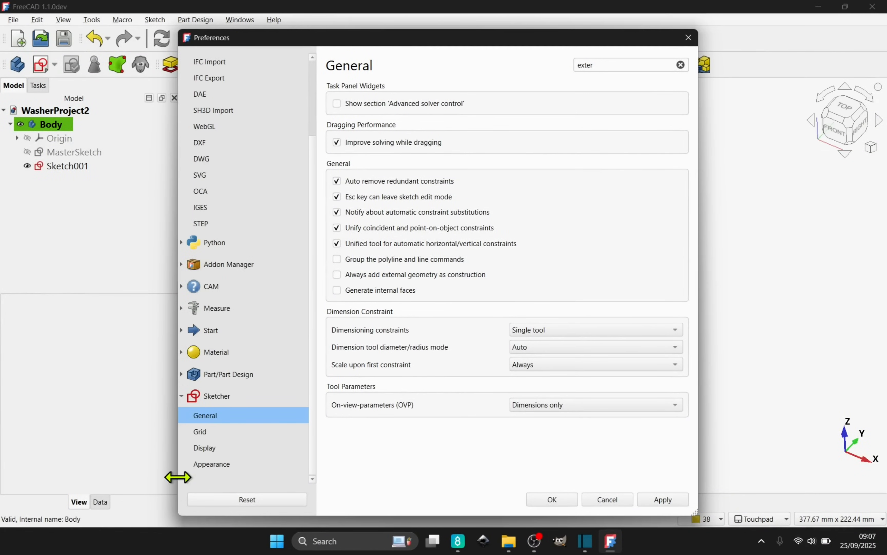
{"action": "left_click", "coordinate": [550, 499]}
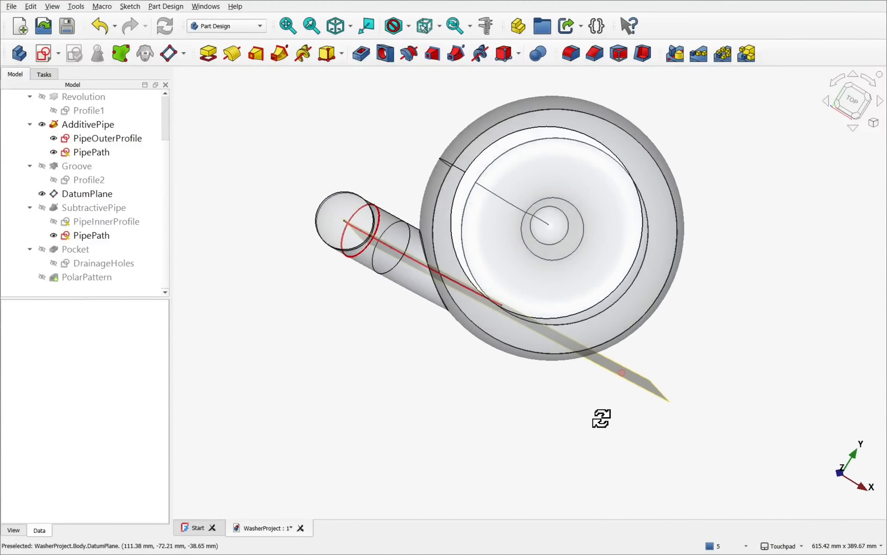
Set the DatumPlane's Attachment Offset angle to -13.00°.
{"action": "left_click", "coordinate": [88, 193]}
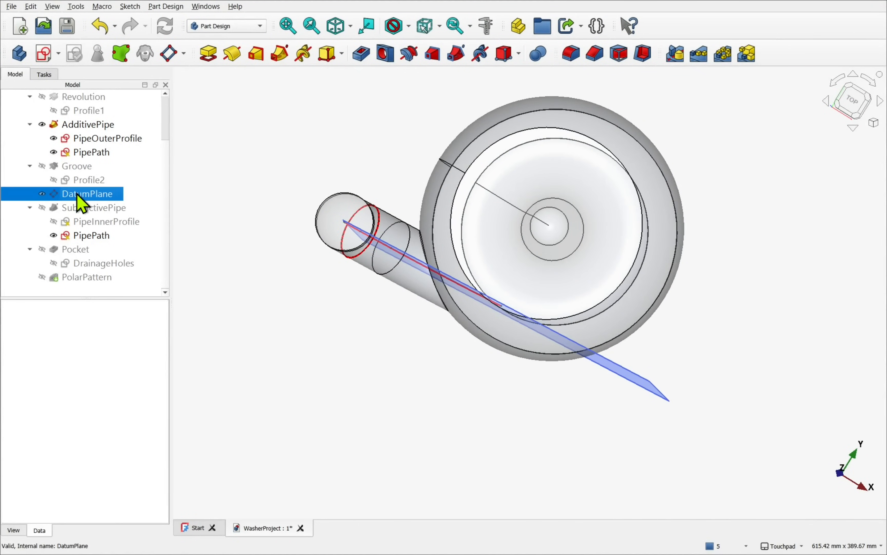
{"action": "left_click", "coordinate": [87, 193]}
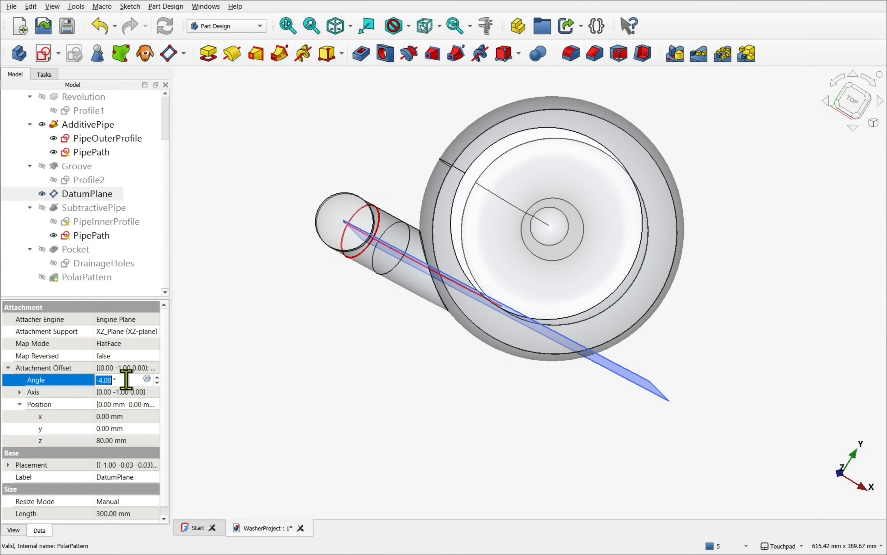
{"action": "type", "text": "-13.00"}
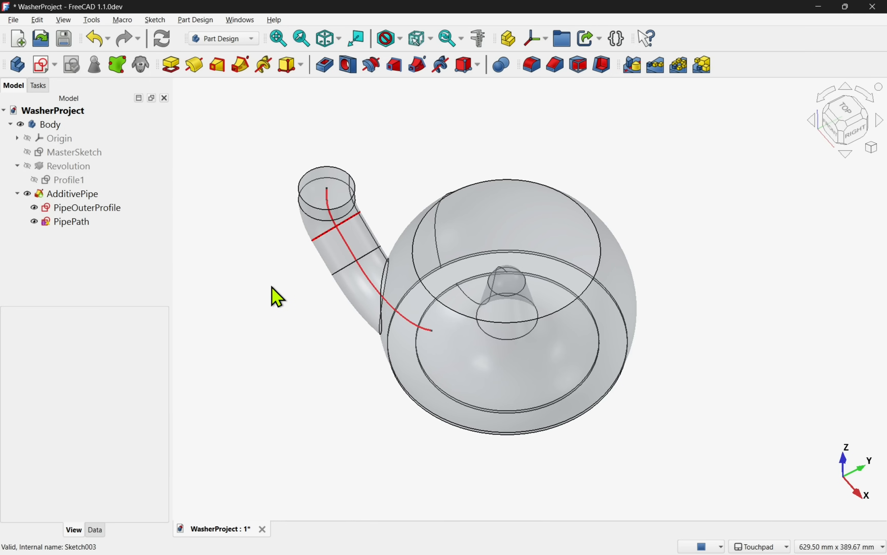
{"action": "left_click", "coordinate": [71, 221]}
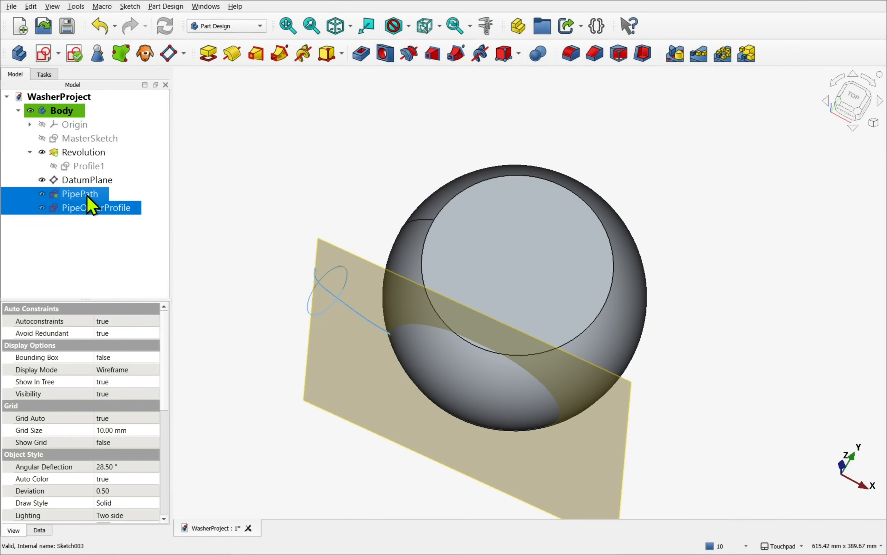
Add the outer pipe sweep, then cut a Groove from the Profile2 sketch.
{"action": "left_click", "coordinate": [277, 54]}
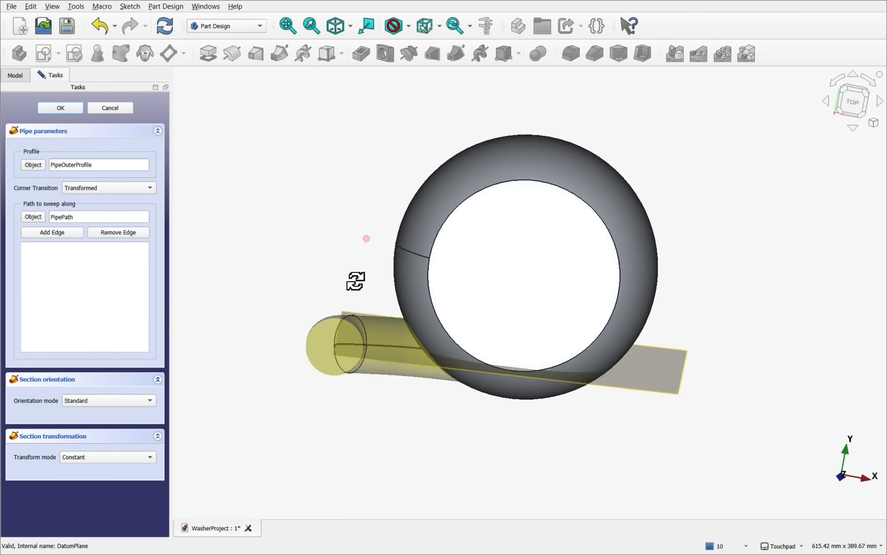
{"action": "left_click", "coordinate": [60, 108]}
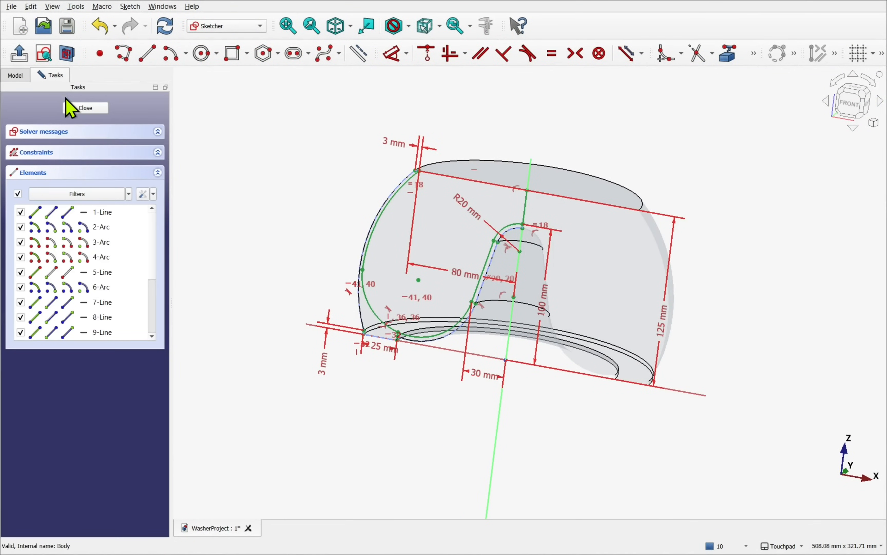
{"action": "left_click", "coordinate": [85, 107]}
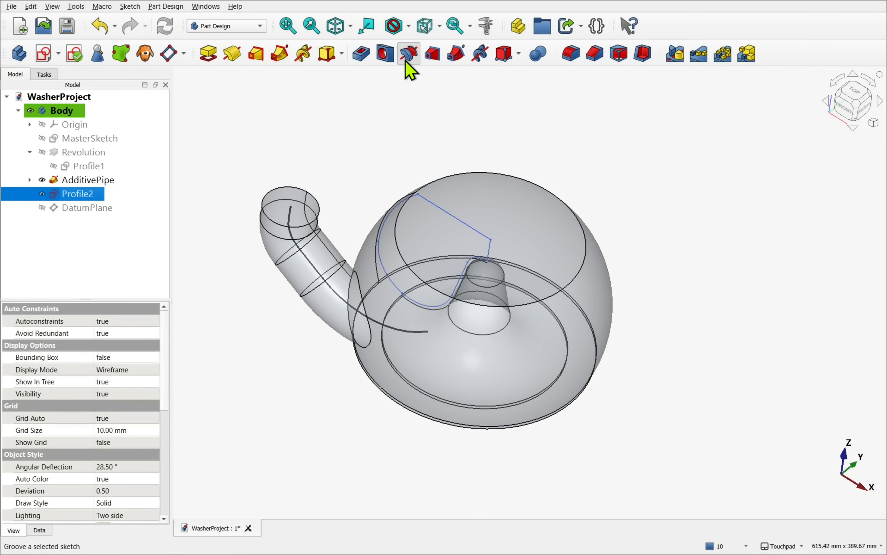
{"action": "left_click", "coordinate": [407, 52]}
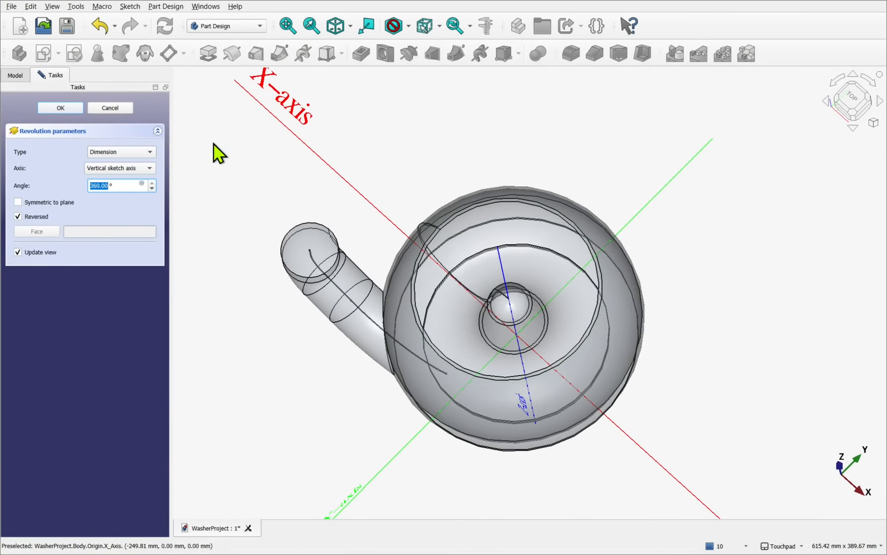
{"action": "left_click", "coordinate": [60, 108]}
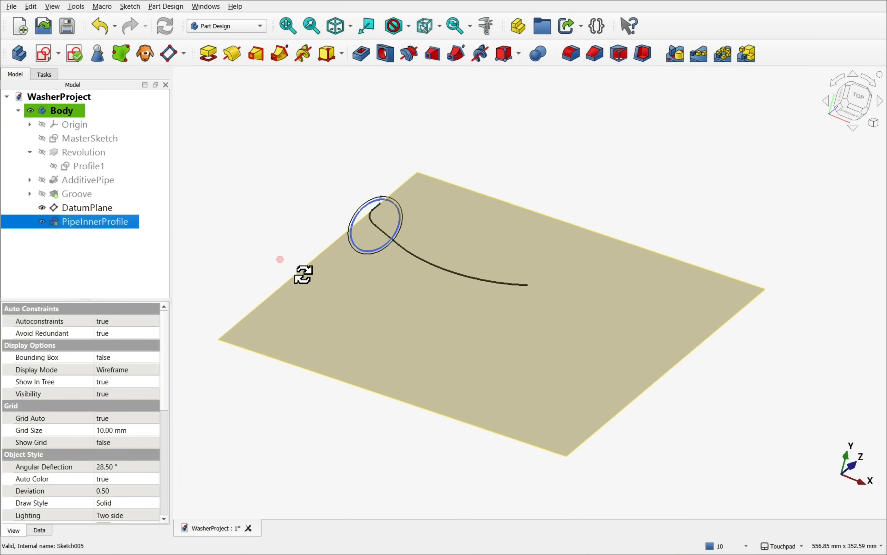
Cut a Subtractive Pipe of PipeInnerProfile along PipePath, checking the hollow tube on the opaque body.
{"action": "left_click", "coordinate": [76, 193]}
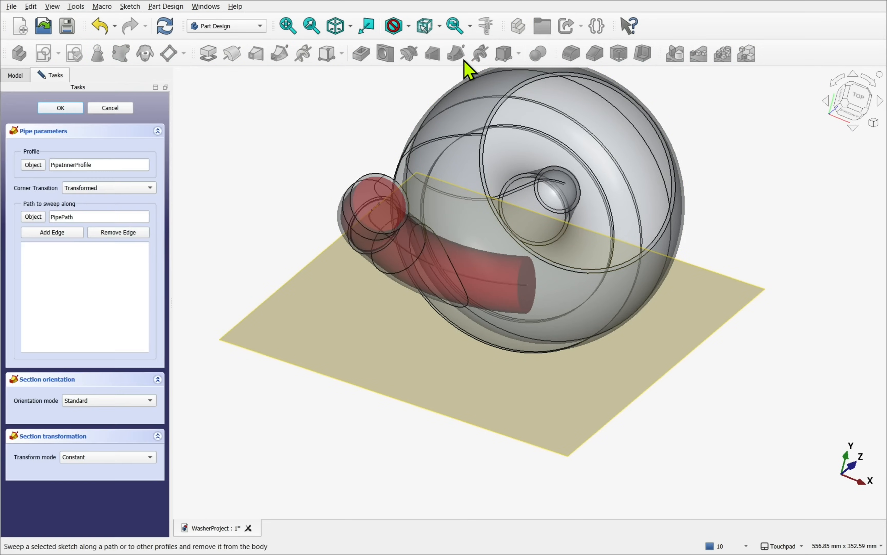
{"action": "left_click_drag", "start_coordinate": [464, 68], "coordinate": [399, 243]}
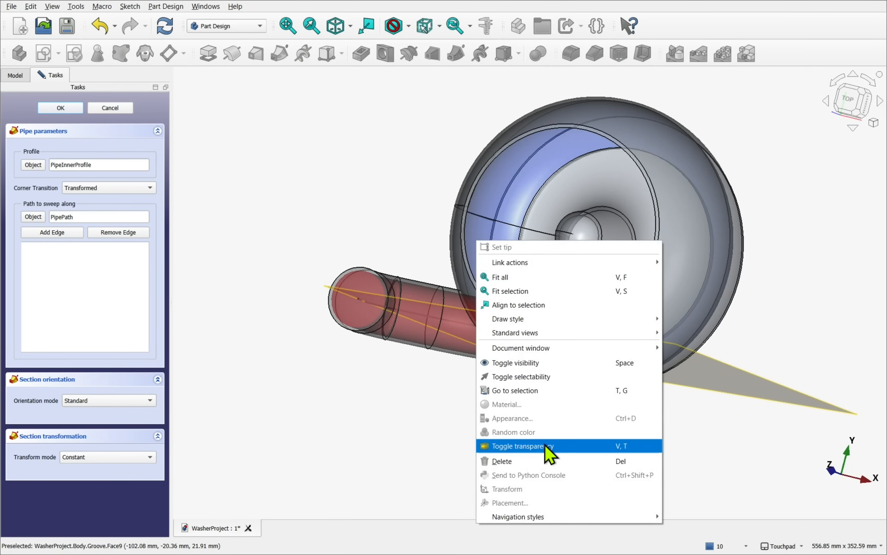
{"action": "left_click", "coordinate": [521, 445]}
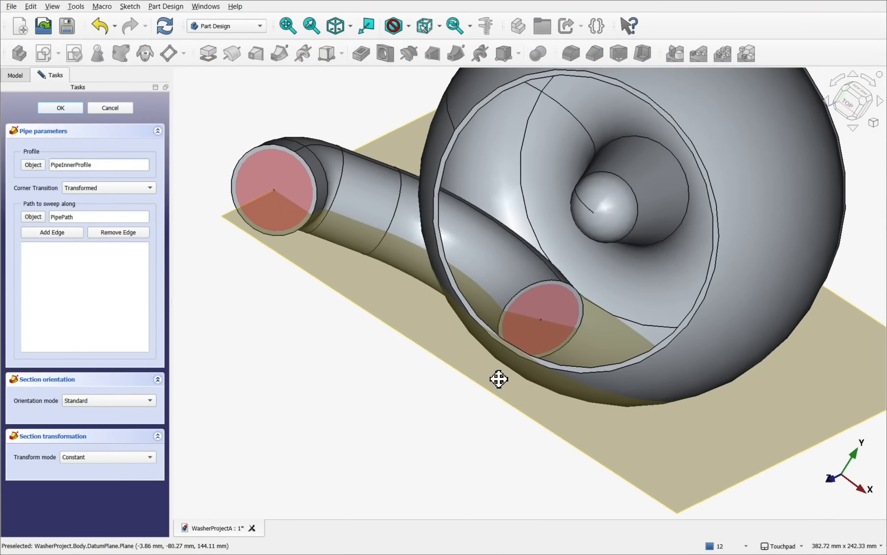
{"action": "left_click", "coordinate": [60, 107]}
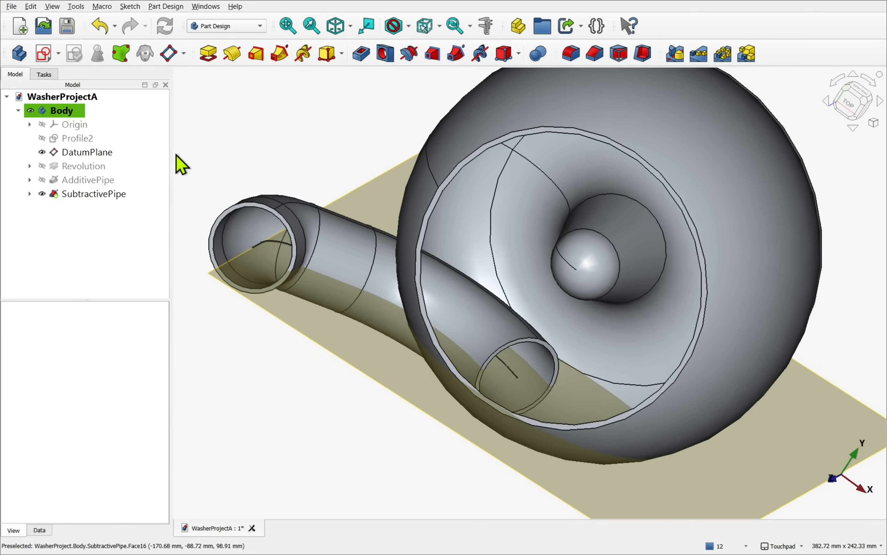
Rework the Groove revolution hollowing the sphere, then cancel a Fillet that finds no suitable edges.
{"action": "left_click", "coordinate": [76, 138]}
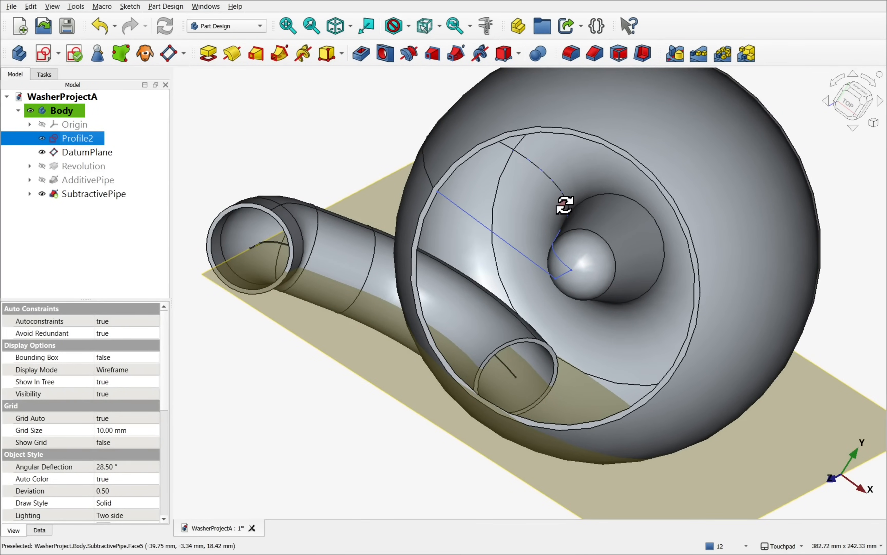
{"action": "double_click", "coordinate": [84, 166]}
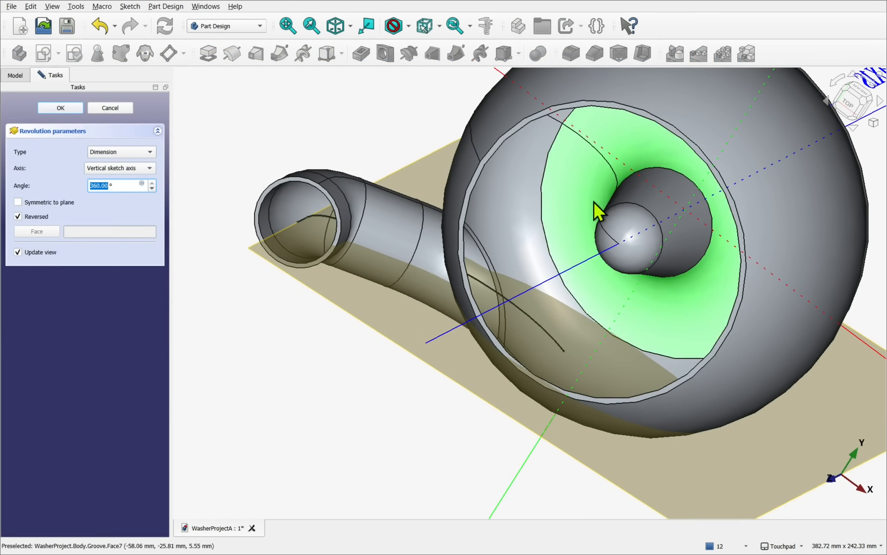
{"action": "left_click_drag", "start_coordinate": [594, 209], "coordinate": [500, 281]}
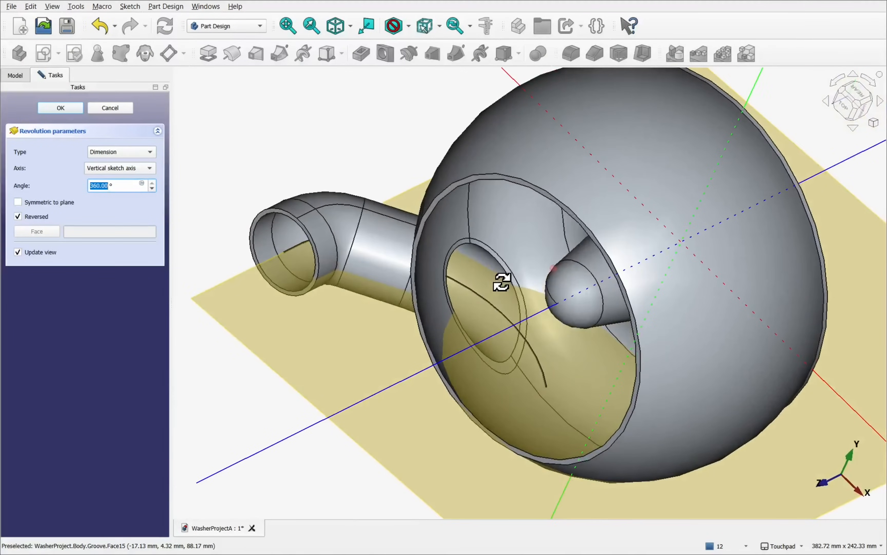
{"action": "left_click", "coordinate": [60, 107]}
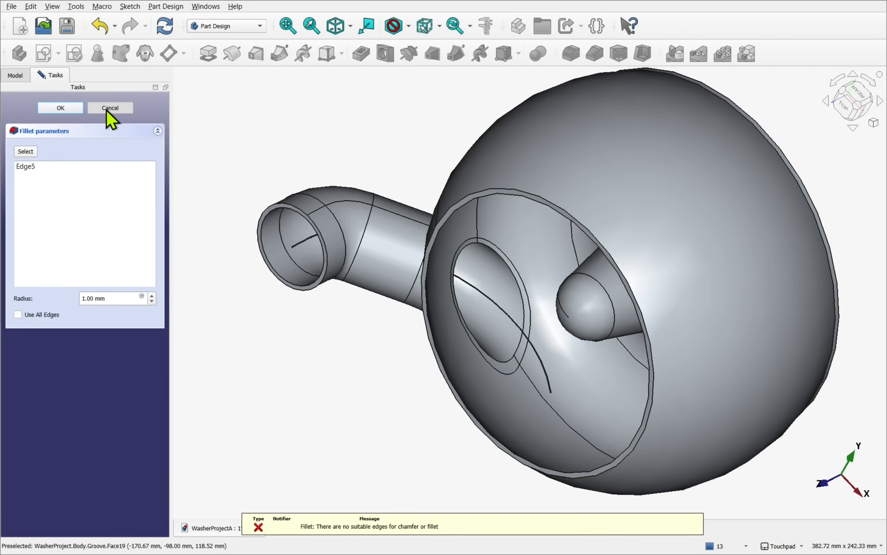
{"action": "left_click", "coordinate": [110, 108]}
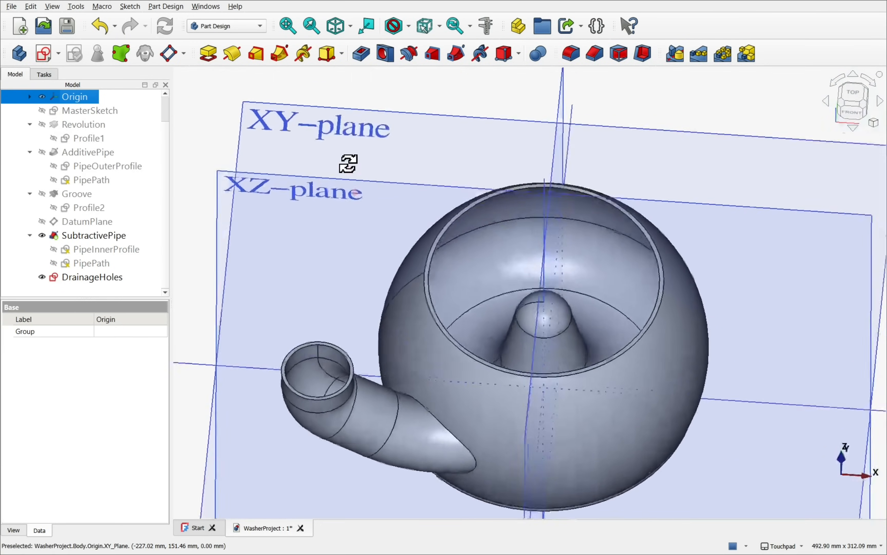
Show the origin planes and try sketch attachment modes using two profile vertices as references.
{"action": "left_click", "coordinate": [92, 276]}
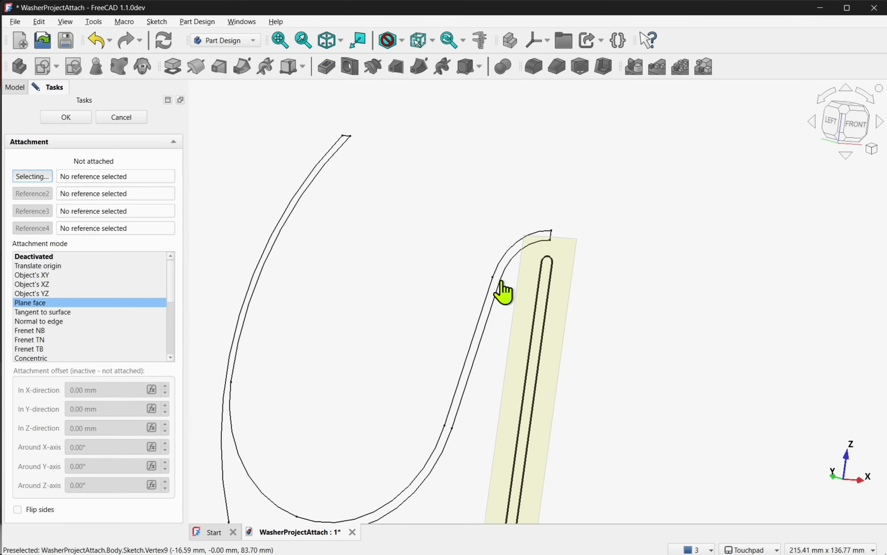
{"action": "left_click", "coordinate": [503, 289]}
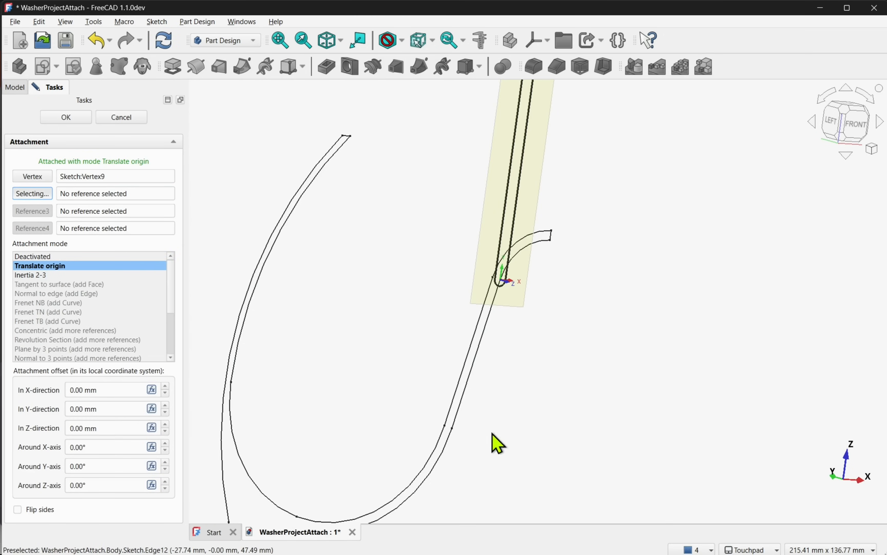
{"action": "left_click", "coordinate": [32, 265]}
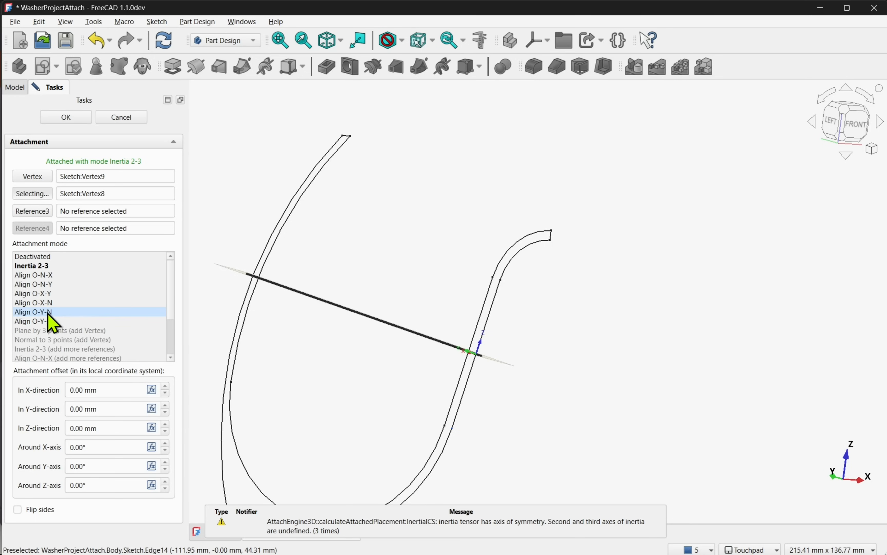
{"action": "left_click", "coordinate": [33, 312]}
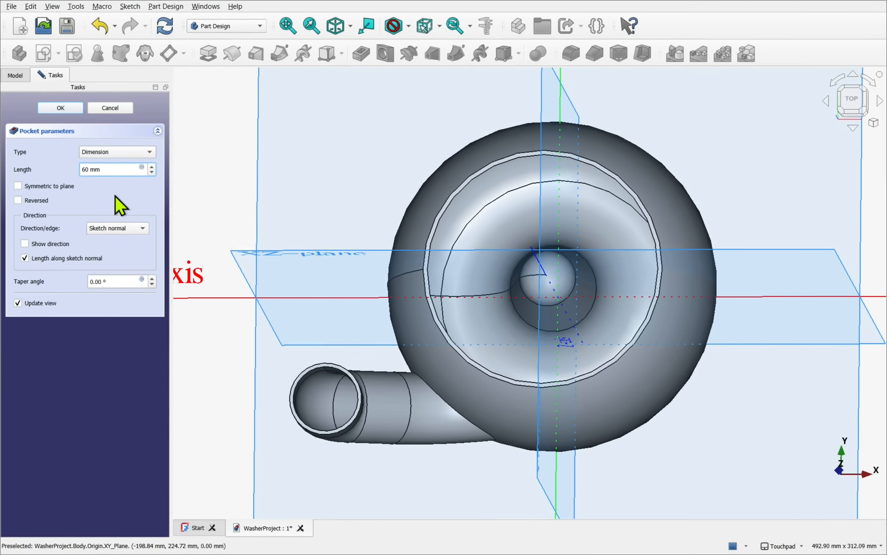
Confirm the 60 mm pocket and repeat it as a two-occurrence PolarPattern of drainage holes.
{"action": "left_click", "coordinate": [60, 107]}
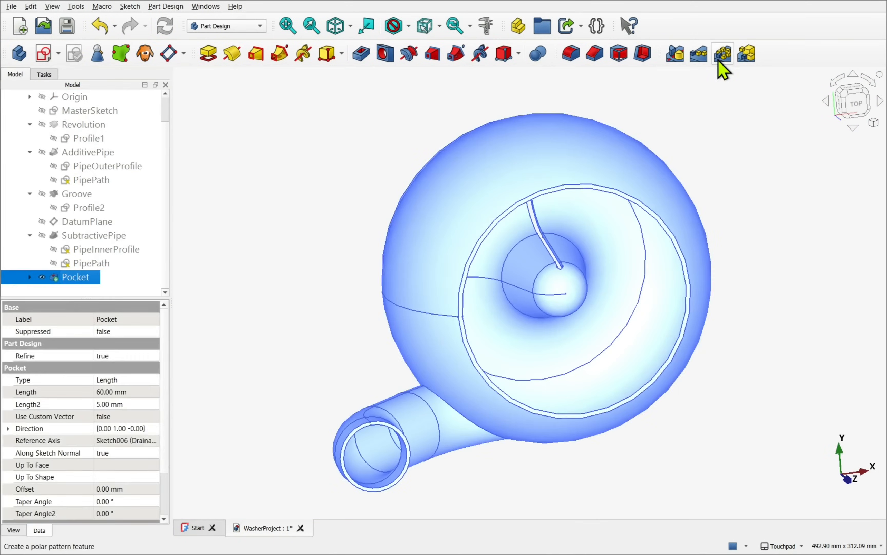
{"action": "left_click", "coordinate": [722, 53]}
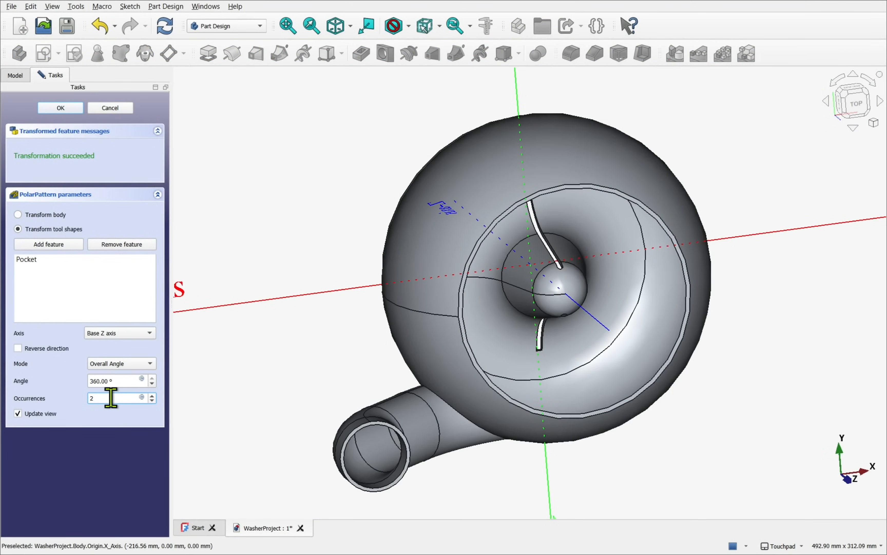
{"action": "left_click", "coordinate": [60, 107]}
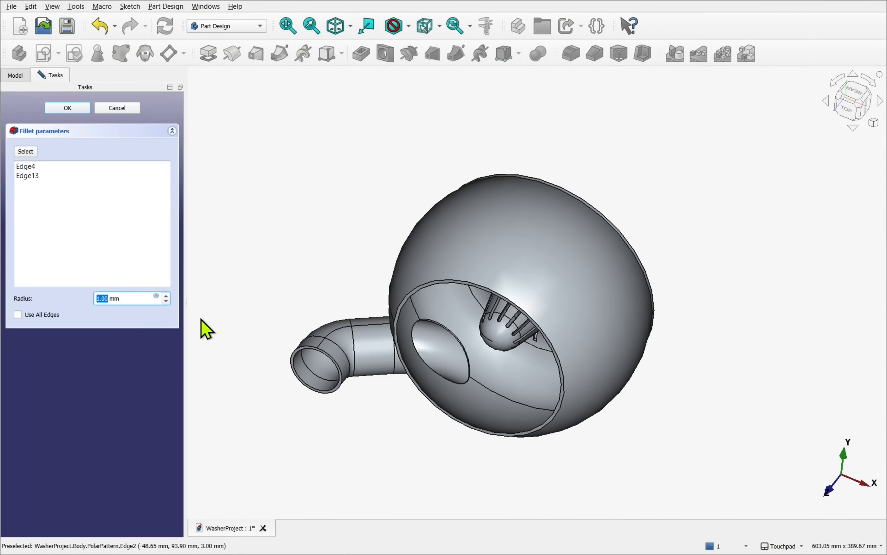
Apply a Fillet to the chosen slot edges.
{"action": "left_click", "coordinate": [117, 107]}
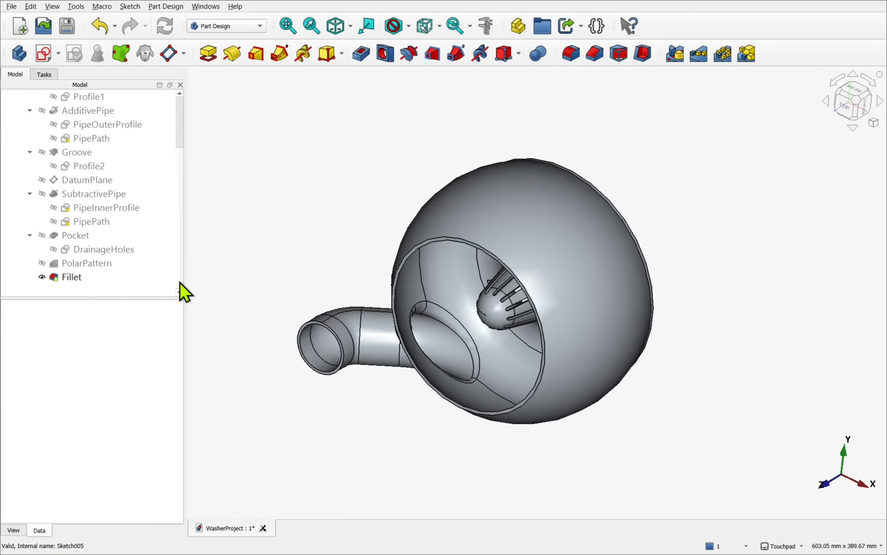
{"action": "left_click", "coordinate": [11, 6]}
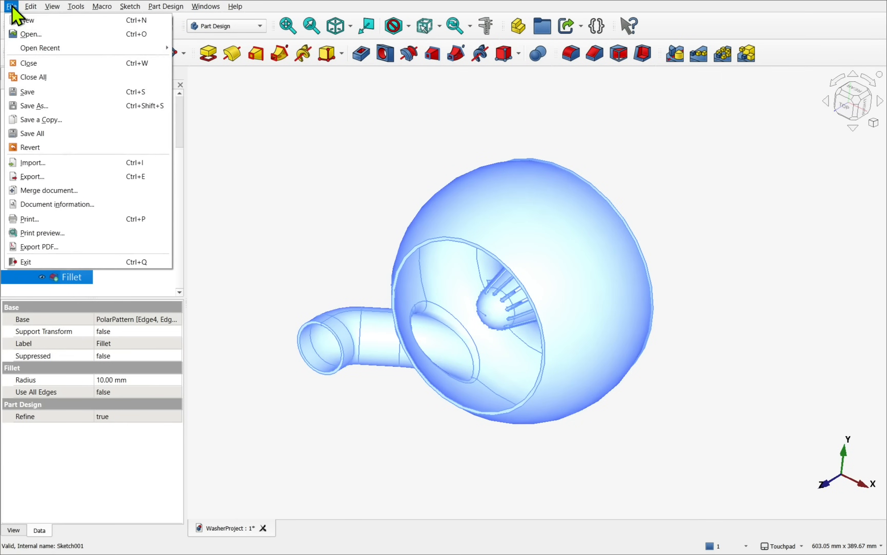
Finish the washer document through a File menu entry.
{"action": "left_click", "coordinate": [32, 176]}
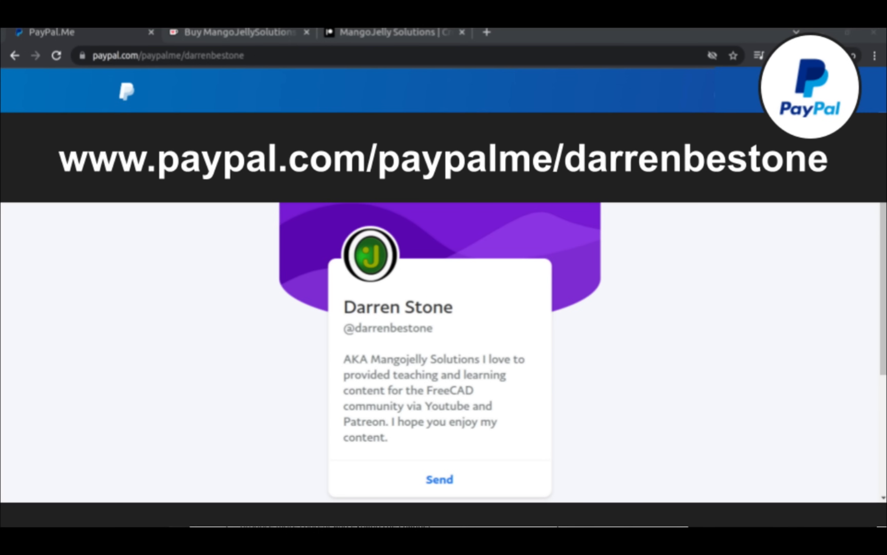
Show the creator's YouTube channel About page with its PayPal and Patreon donation links.
{"action": "left_click", "coordinate": [395, 40]}
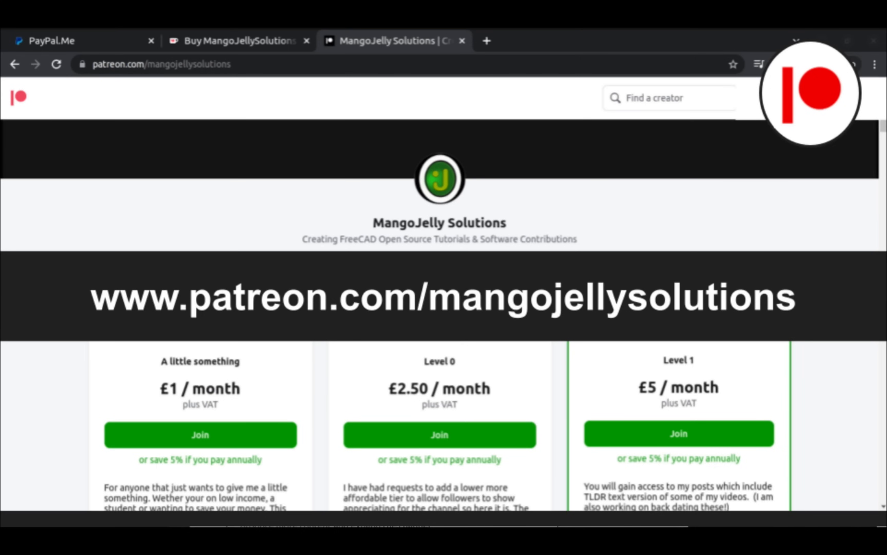
{"action": "left_click", "coordinate": [393, 40]}
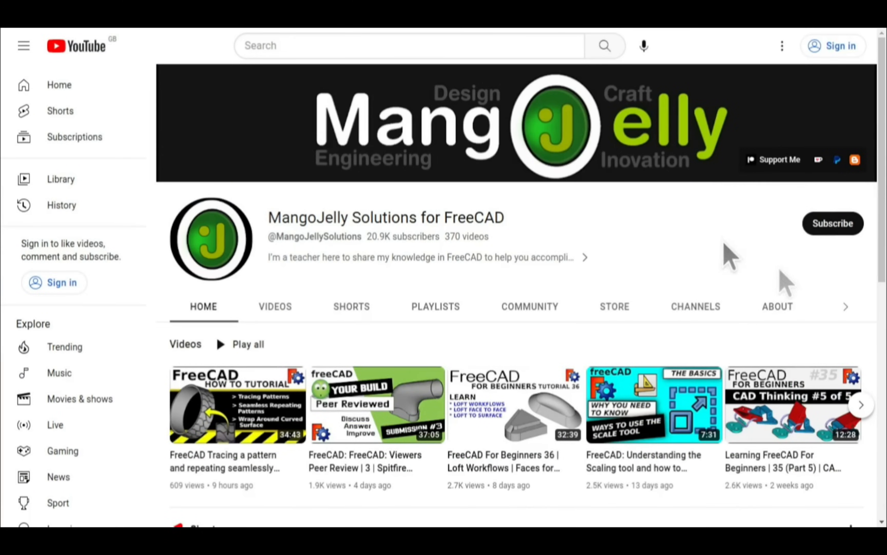
{"action": "left_click", "coordinate": [776, 306]}
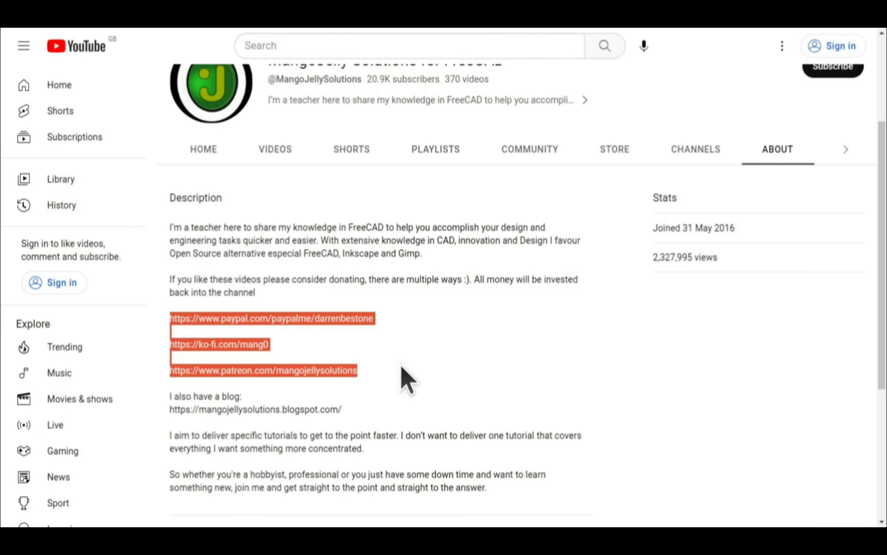
{"action": "left_click", "coordinate": [407, 373]}
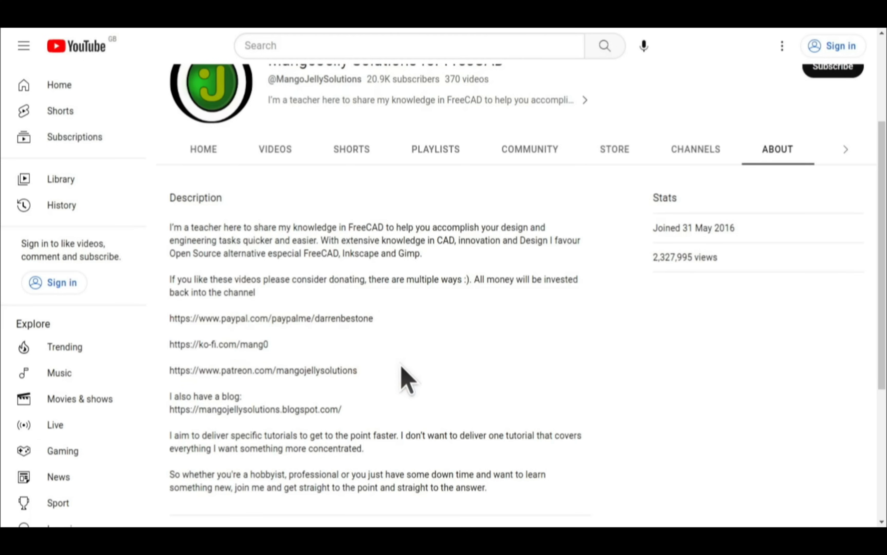